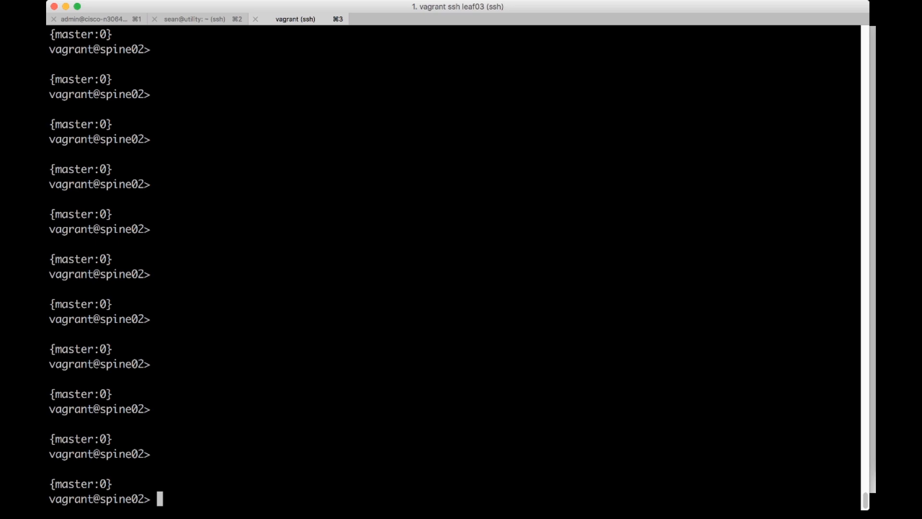
Enter configuration mode and define VLAN DESKTOPS with vlan-id 10 on spine02.
type("edit")
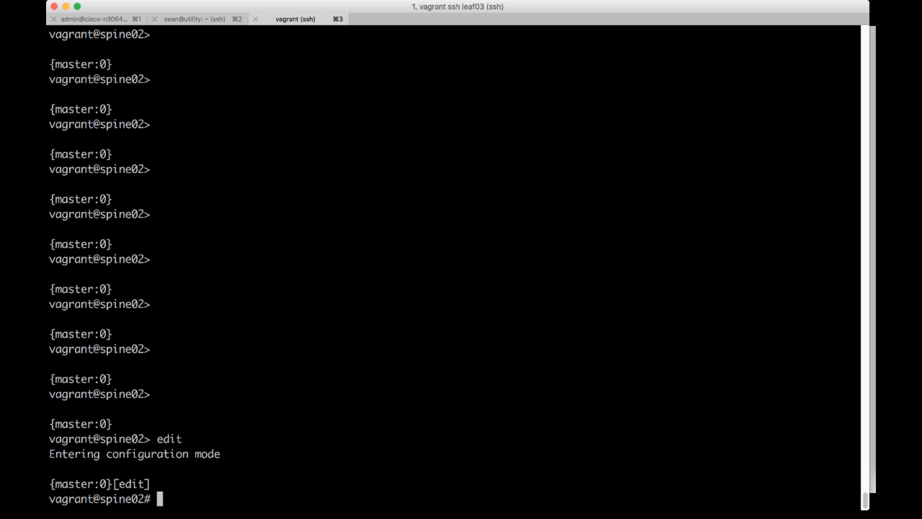
type("set vlans")
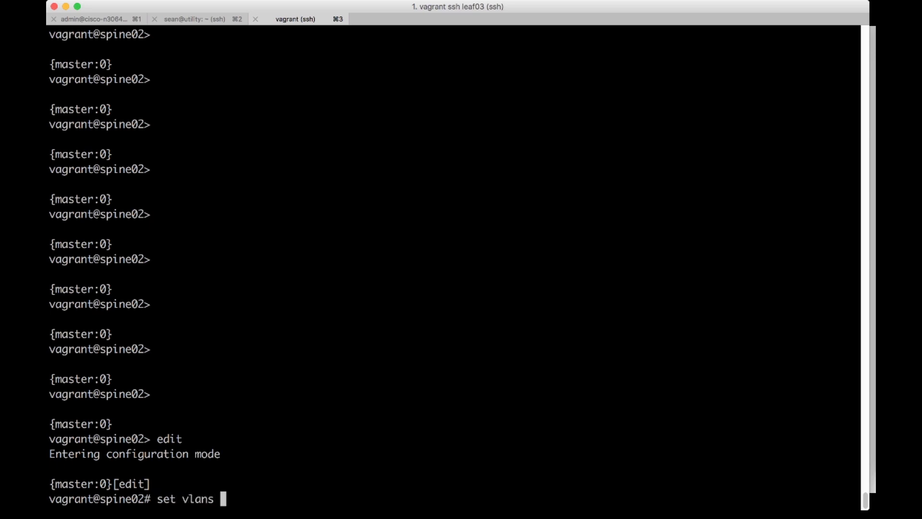
type("?")
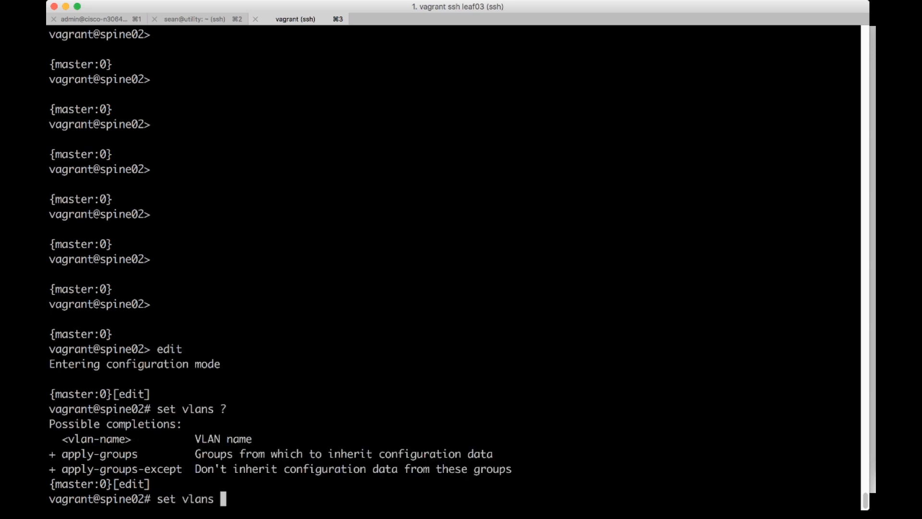
type("DE")
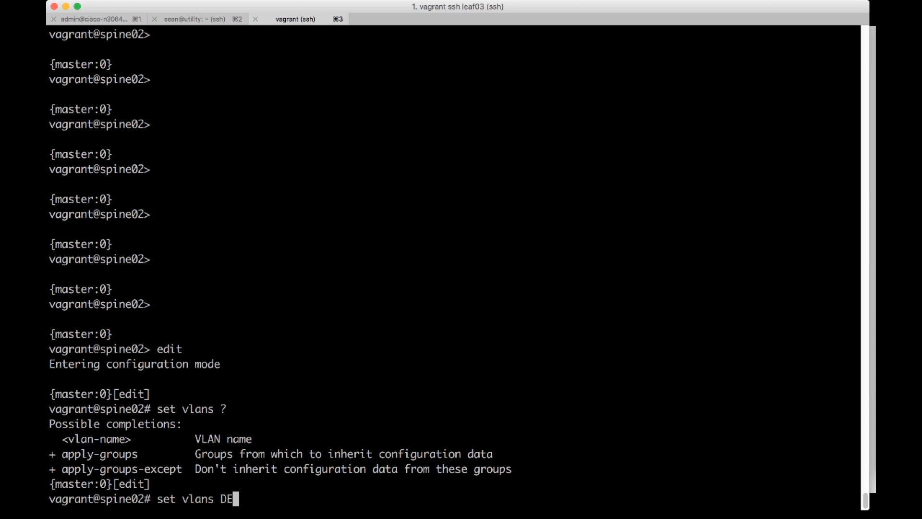
type("SKTOPS vlan-id ?")
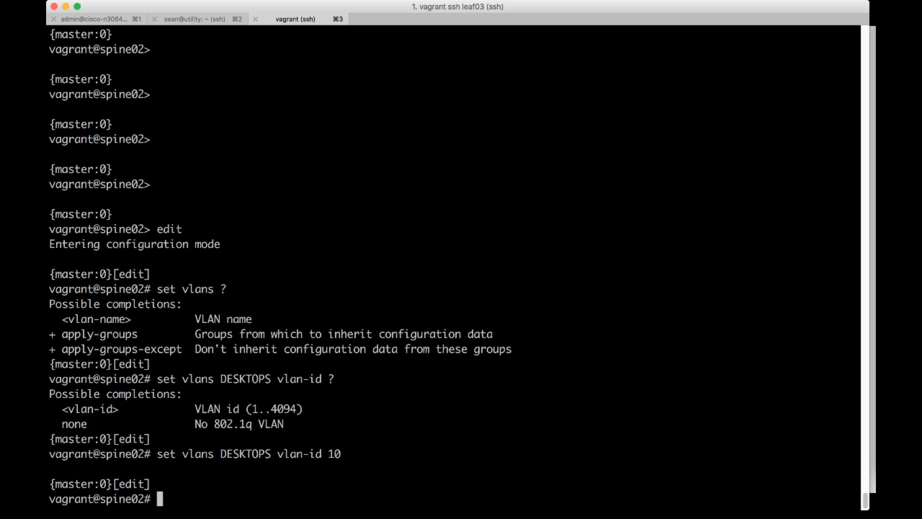
Navigate into interfaces xe-0/0/0 unit 0 family ethernet-switching hierarchy.
type("edit")
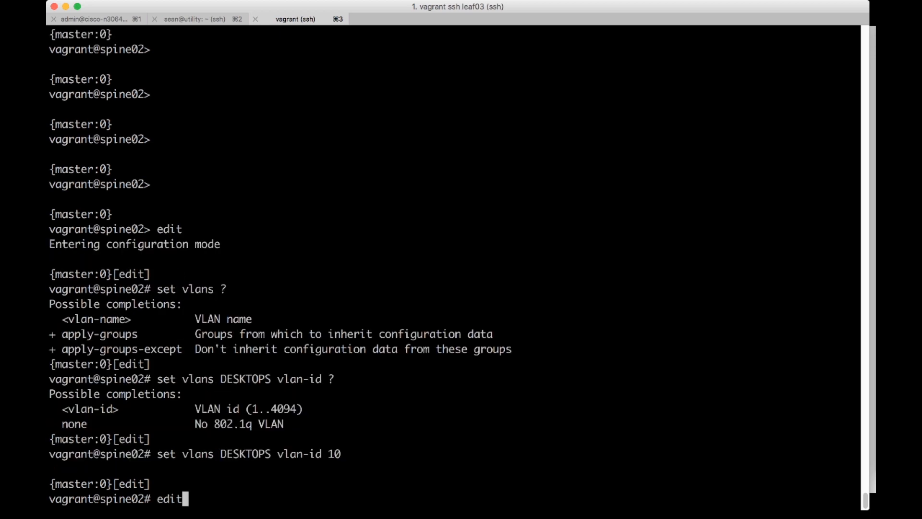
type("interfaces xe")
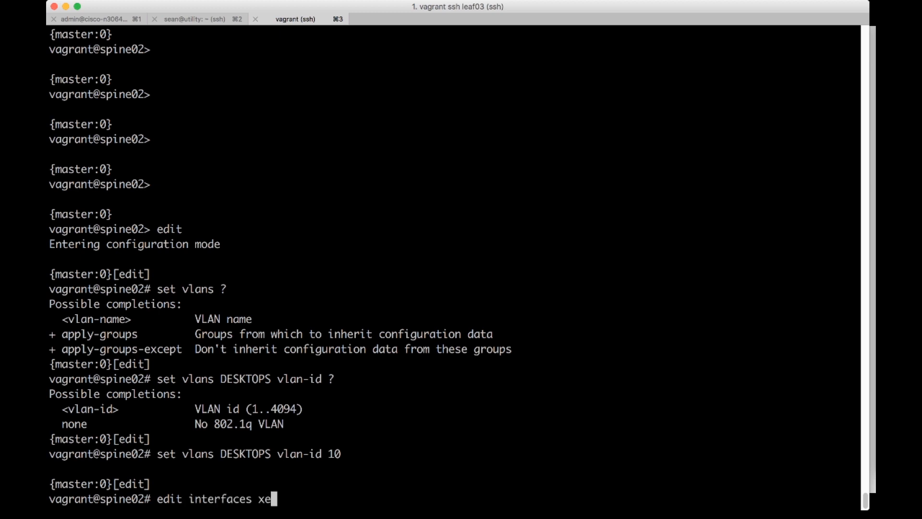
type("-0/0/0 unit 0")
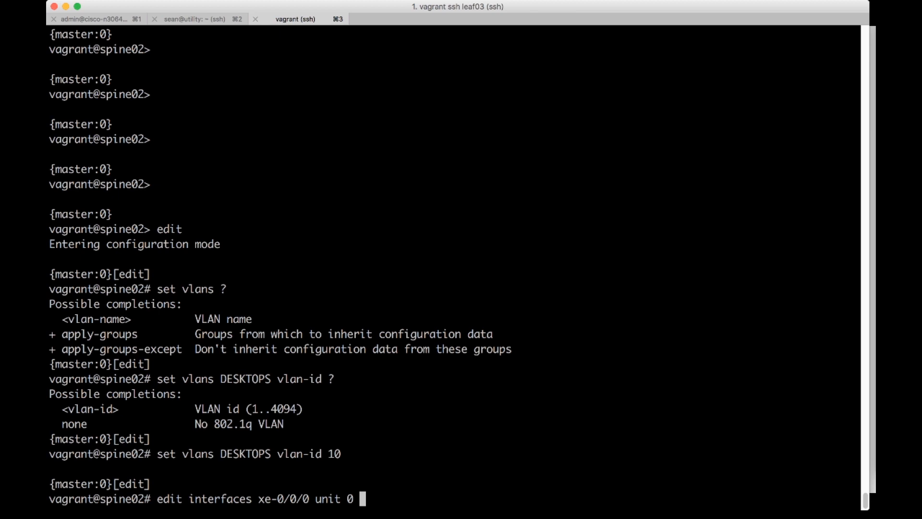
type("family ethernet-switching")
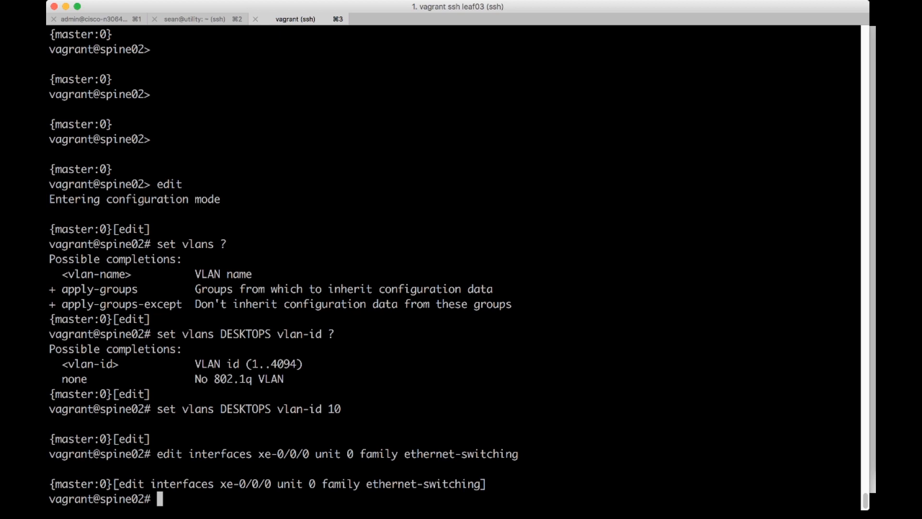
Set interface-mode access with vlan members DESKTOPS and view show | compare.
type("set interface-mode acces")
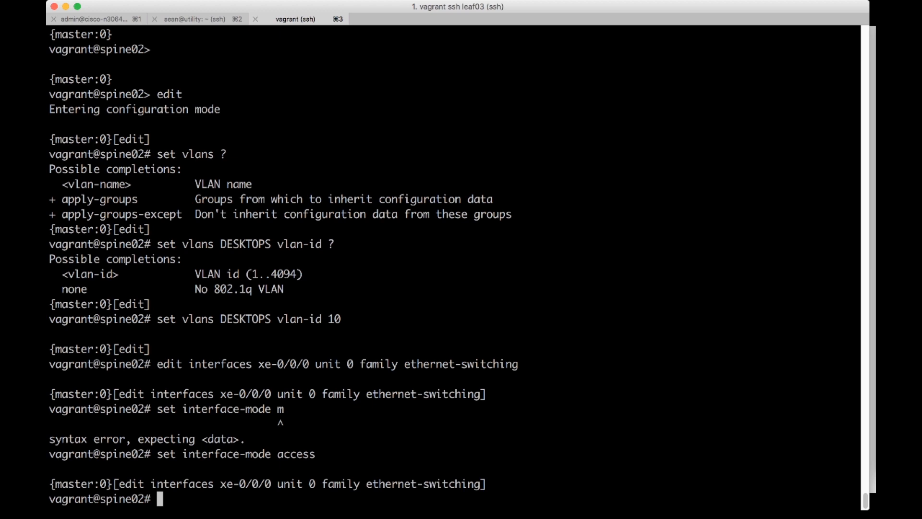
type("set vlan members D")
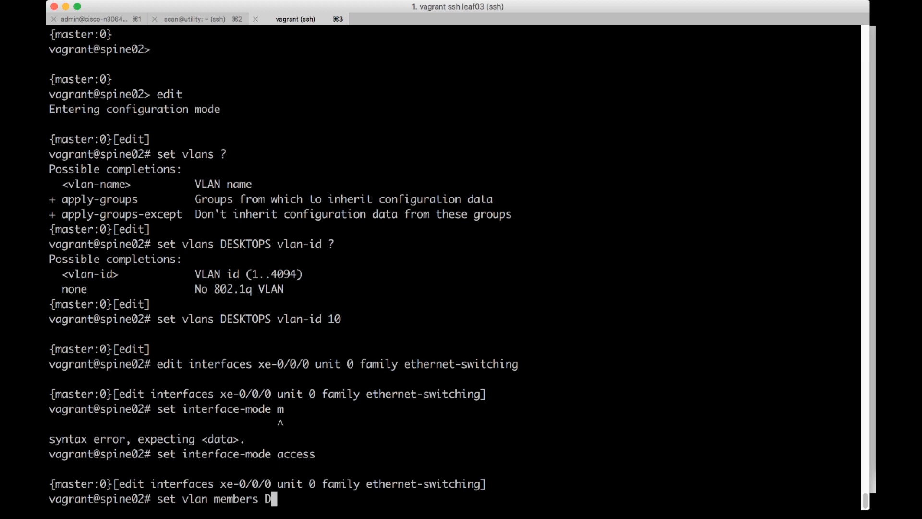
type("ESKTOPs")
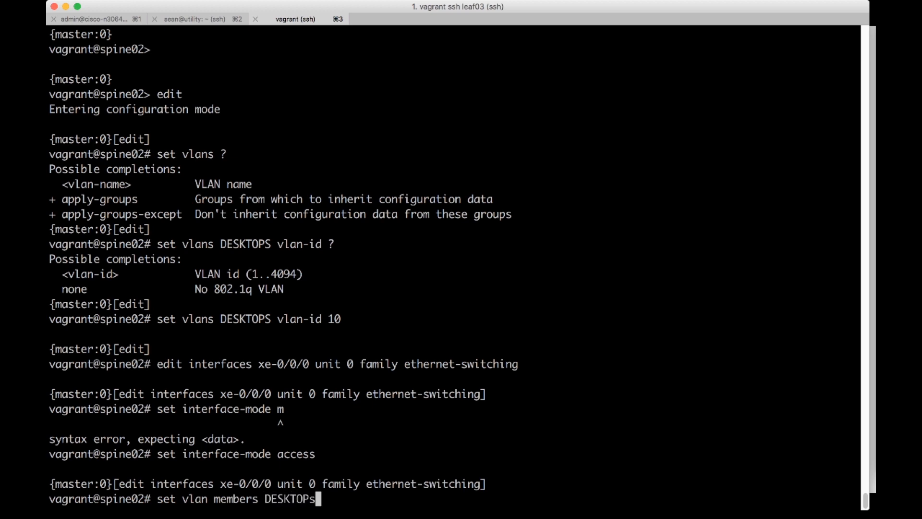
type("show | compare")
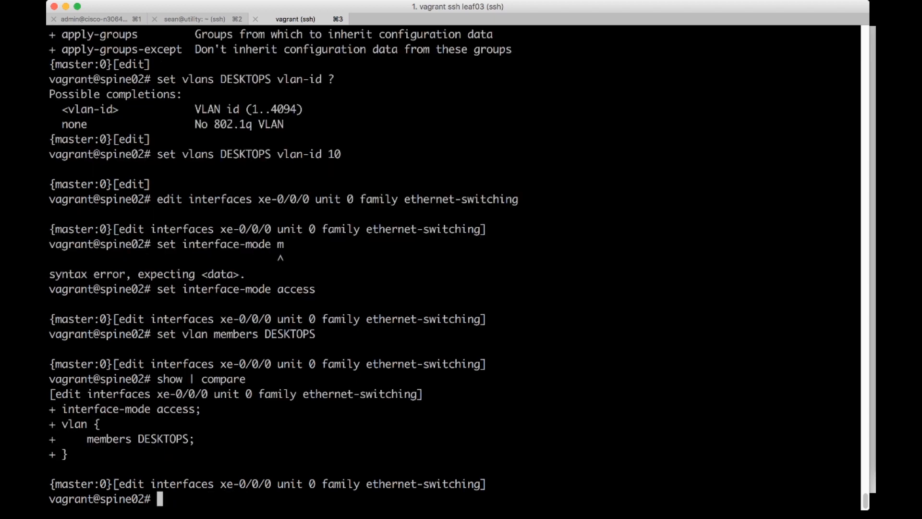
Commit, exit, and verify xe-0/0/0 configuration shows access mode with DESKTOPS, then move to leaf02.
type("commit")
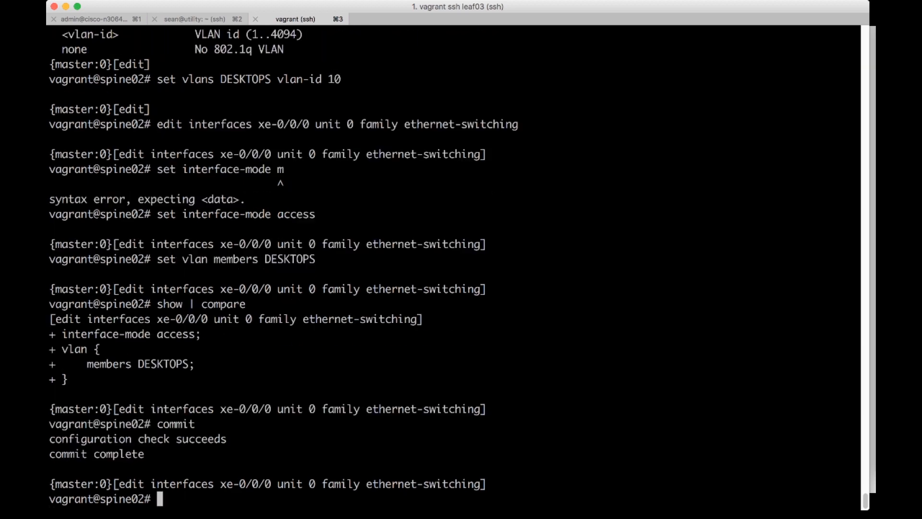
left_click_drag(53, 333, 194, 380)
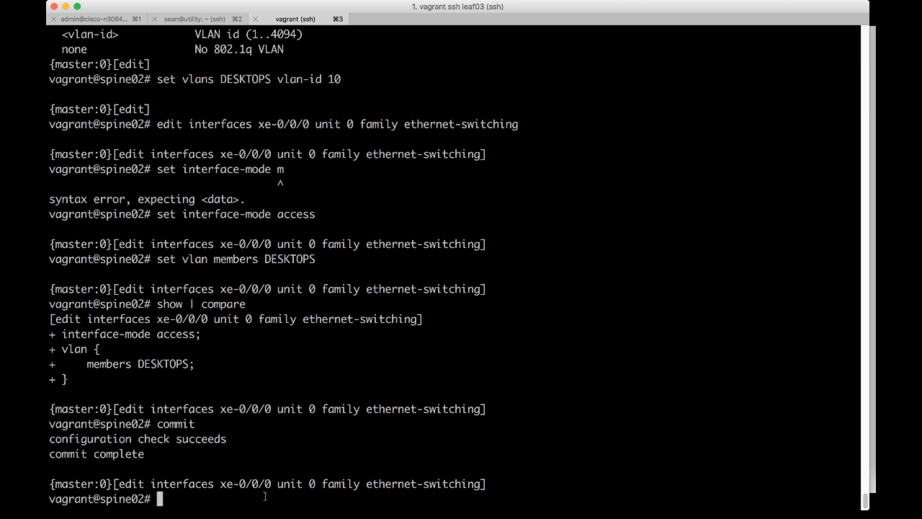
type("exit")
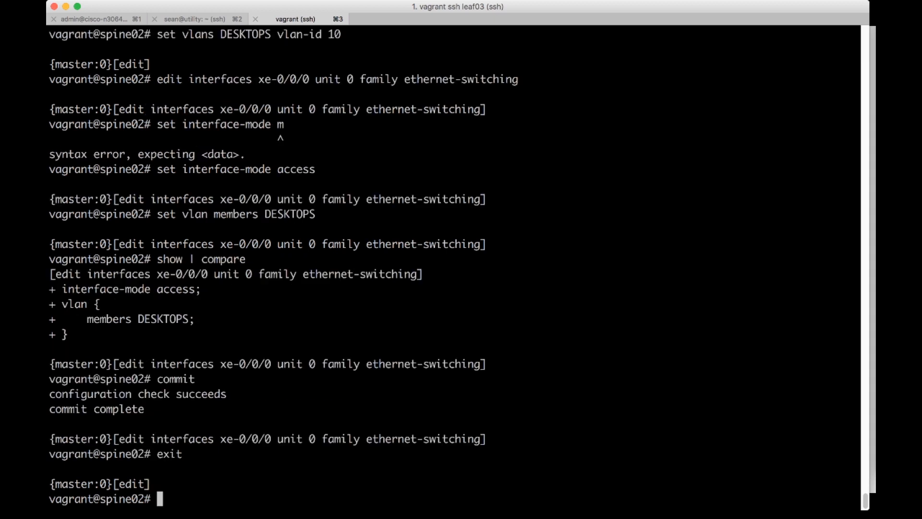
type("run show configuration")
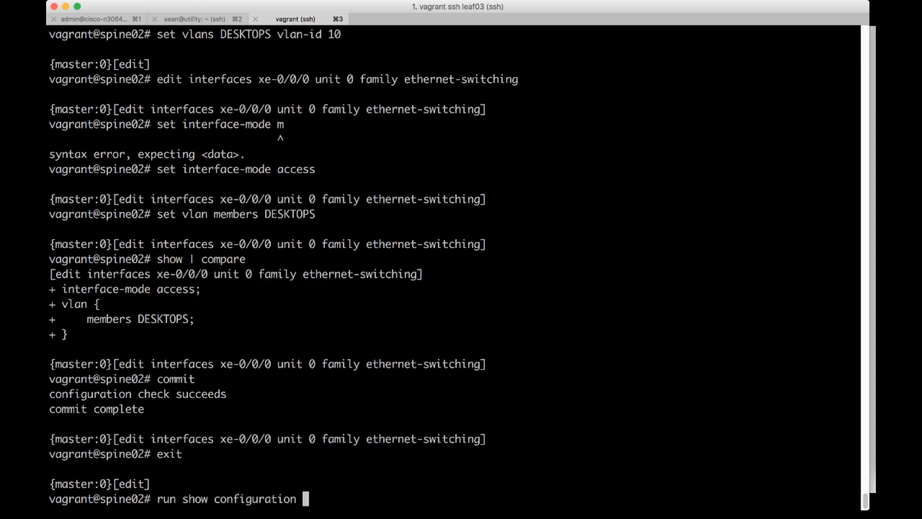
type("interfaces xe-0/0/0")
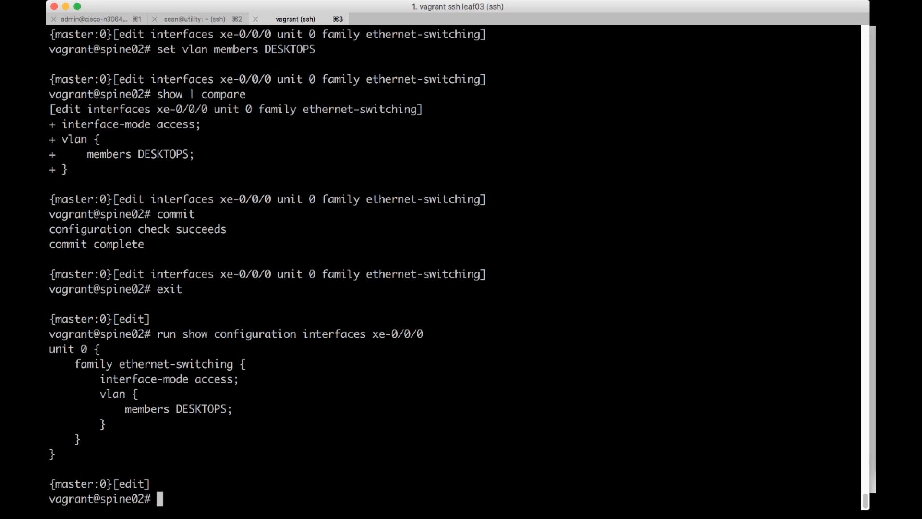
left_click(199, 19)
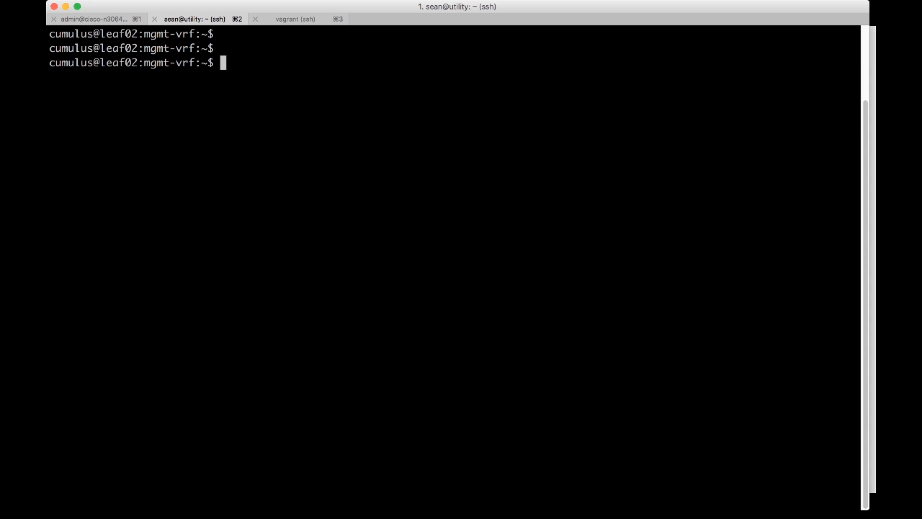
Stage 'net add interface swp2 bridge access 10' on leaf02 and review net pending.
type("net ad")
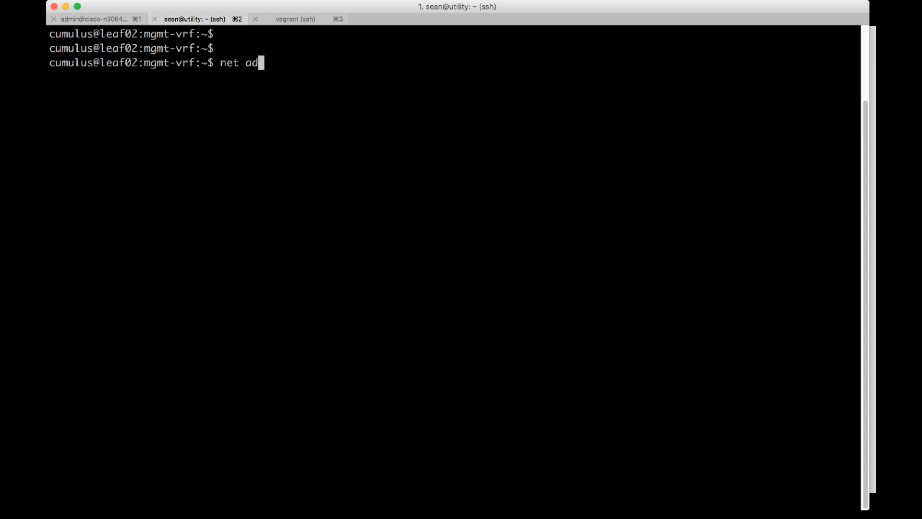
type("d interface swp")
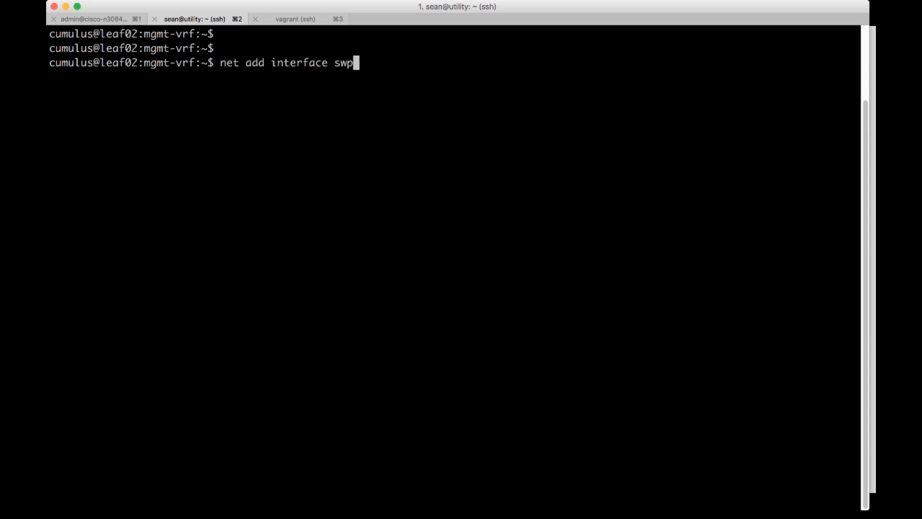
type("2 bridge")
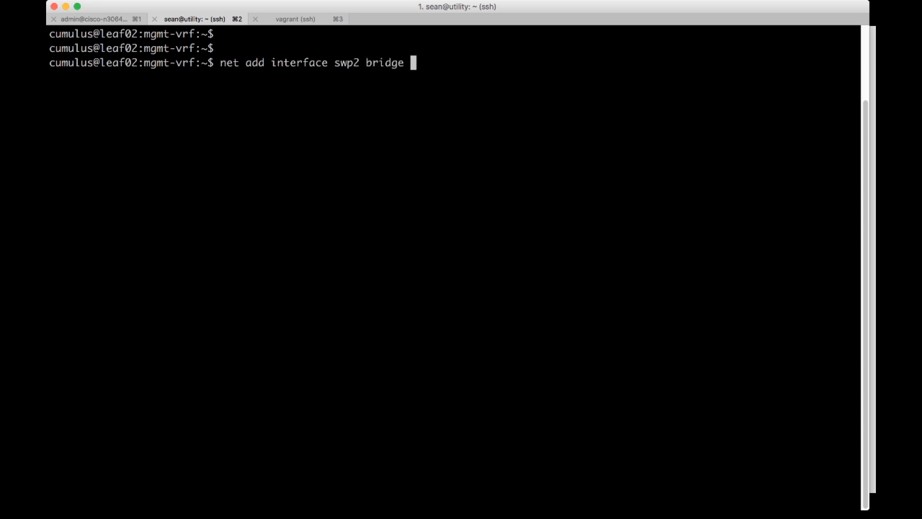
type("access")
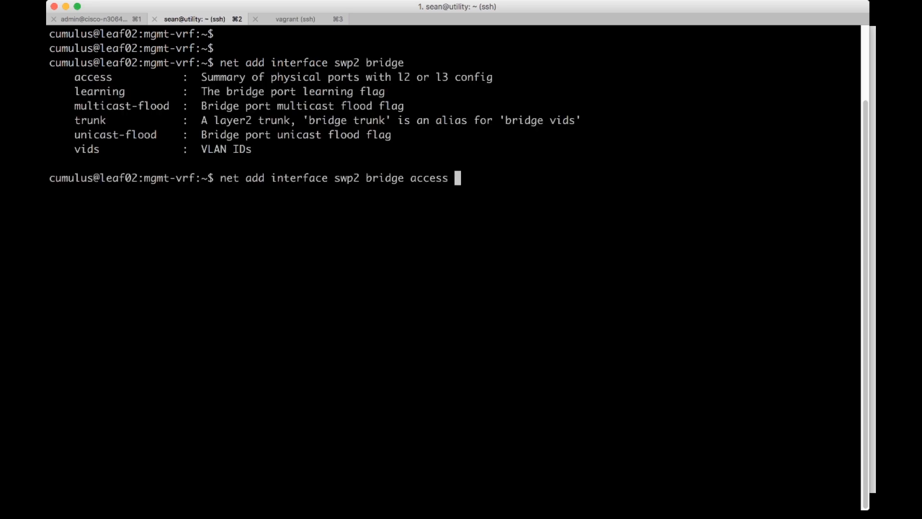
key("Tab")
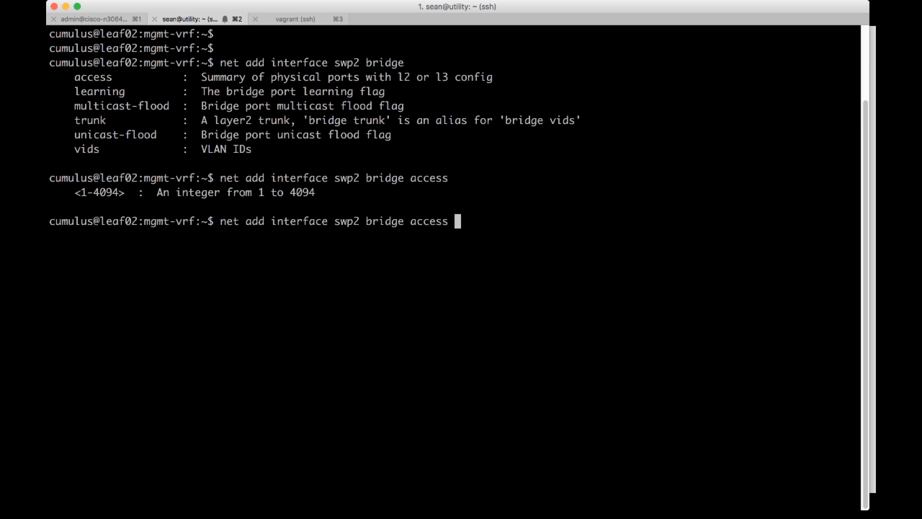
type("10")
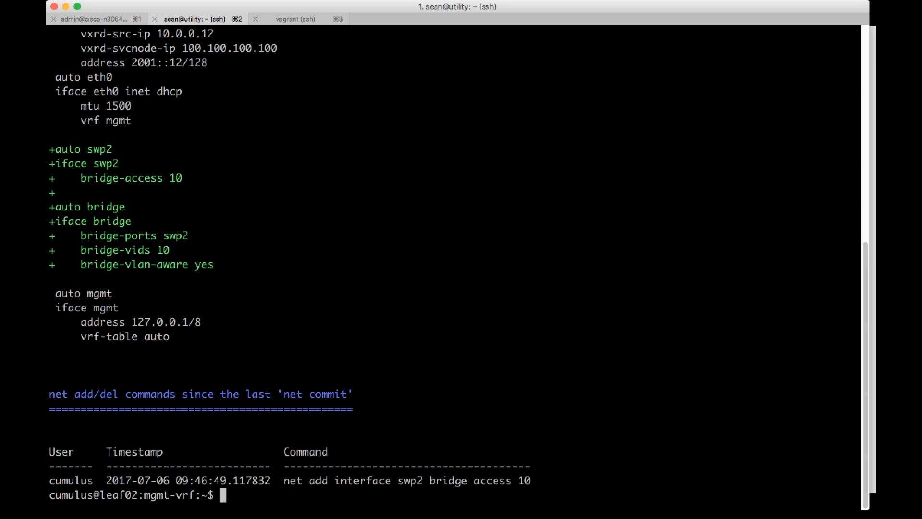
Run net commit, then verify swp2 via 'net show interface swp2' and 'netshow interface' as untagged VLAN 10.
type("net co")
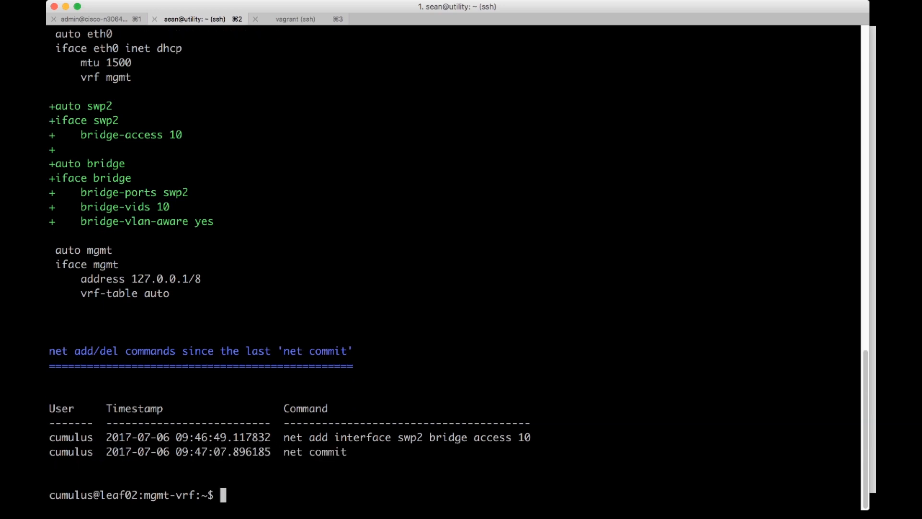
type("net show i")
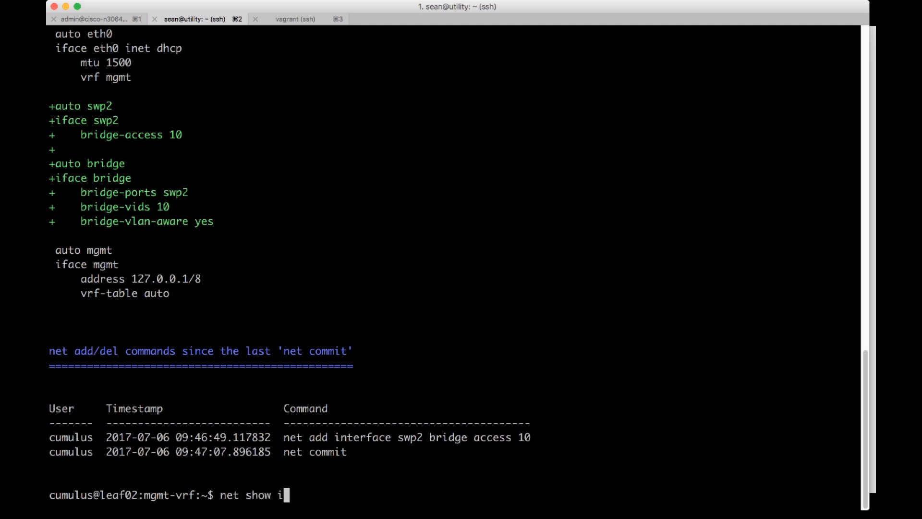
key("Enter")
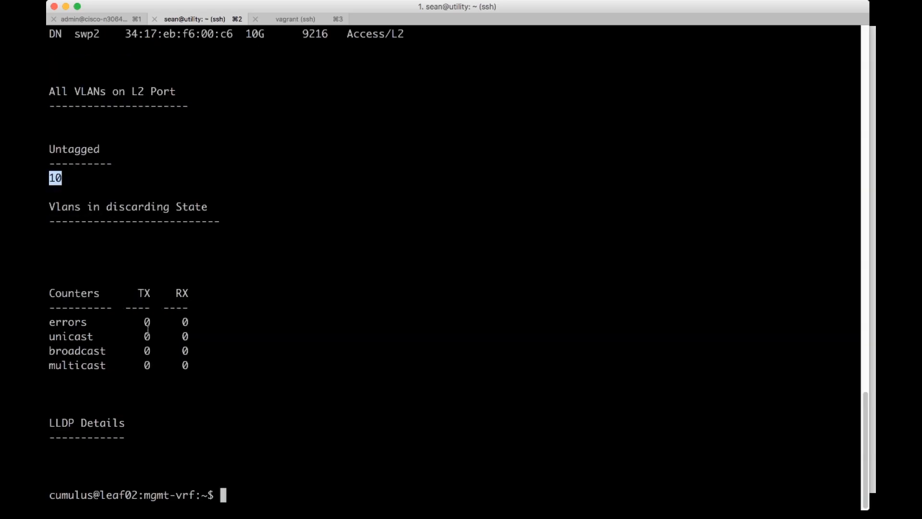
type("netshow")
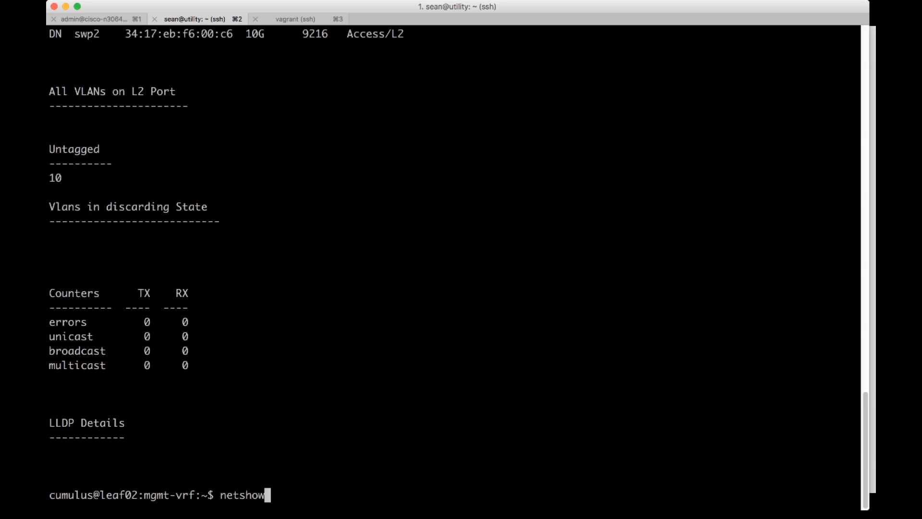
type("interface")
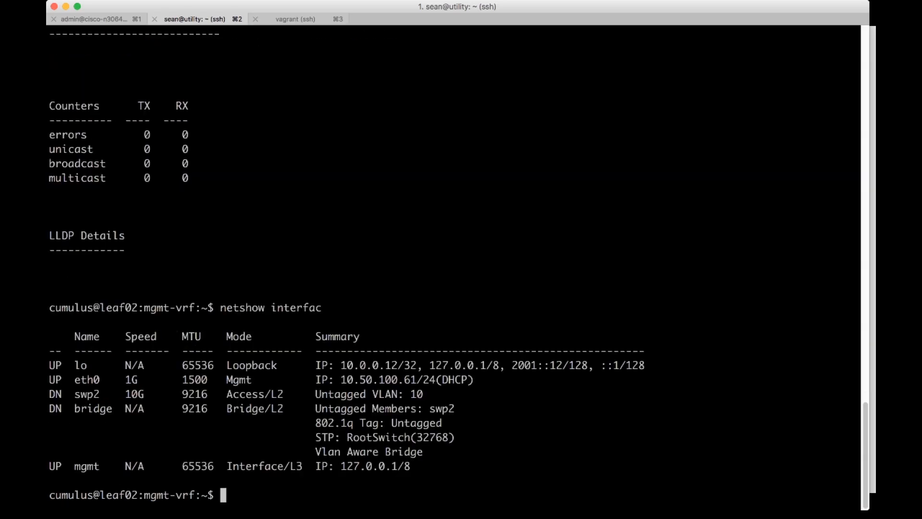